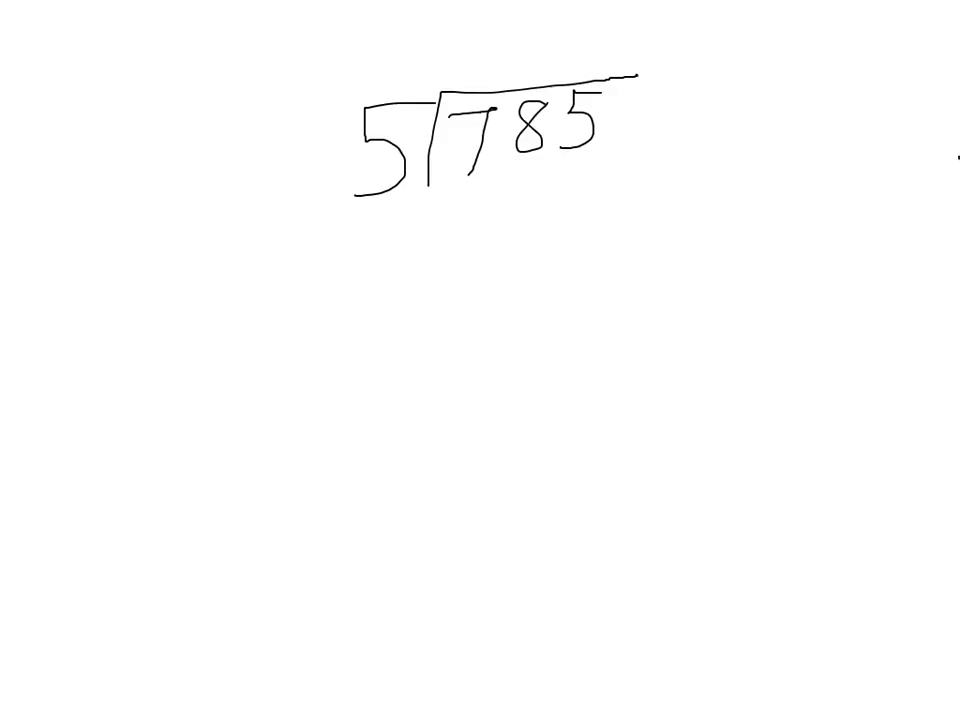
# Step: Handwrite the digit 1 above the 7 as the first quotient digit
pyautogui.moveTo(480, 20); pyautogui.dragTo(478, 58)
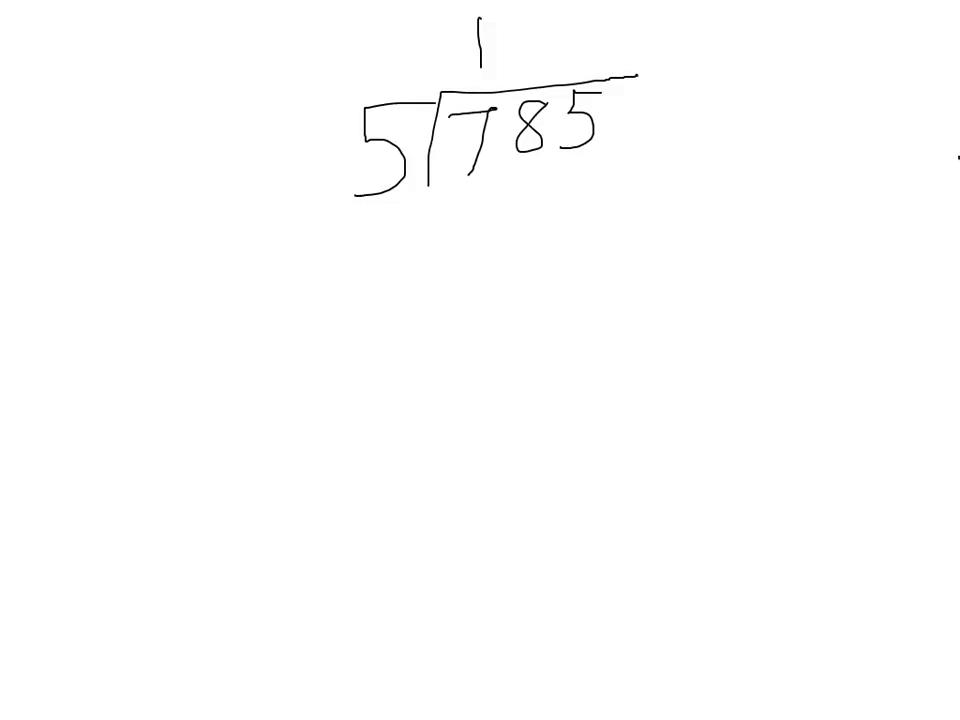
# Step: Write −5 under the 7 leaving remainder 2, and draw an arrow down from the 8
pyautogui.moveTo(372, 237); pyautogui.dragTo(418, 232)
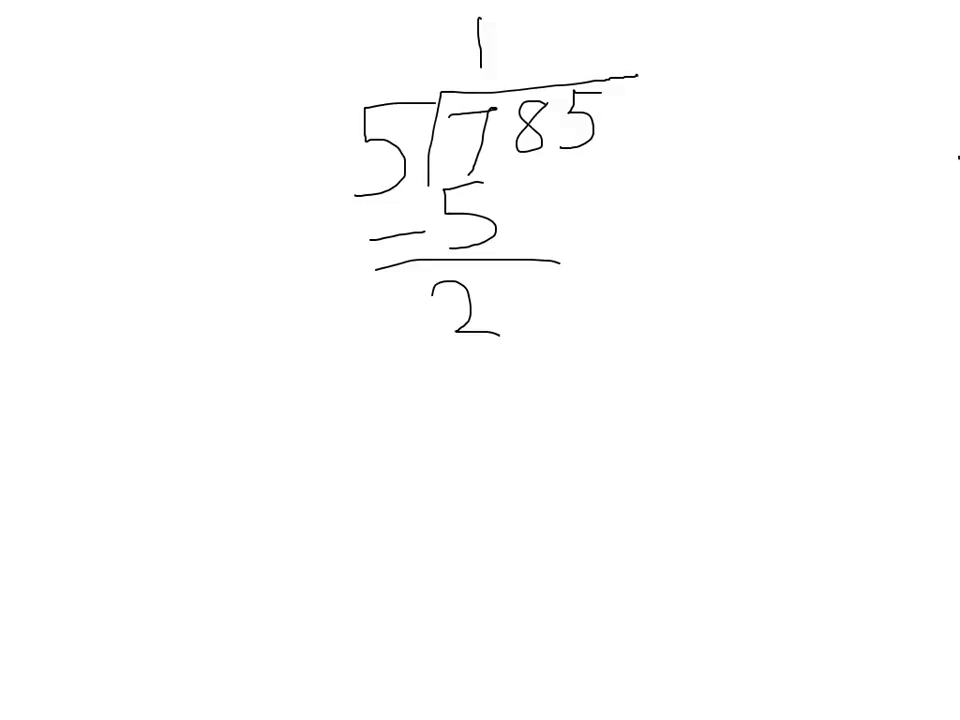
pyautogui.moveTo(530, 185); pyautogui.dragTo(525, 280)
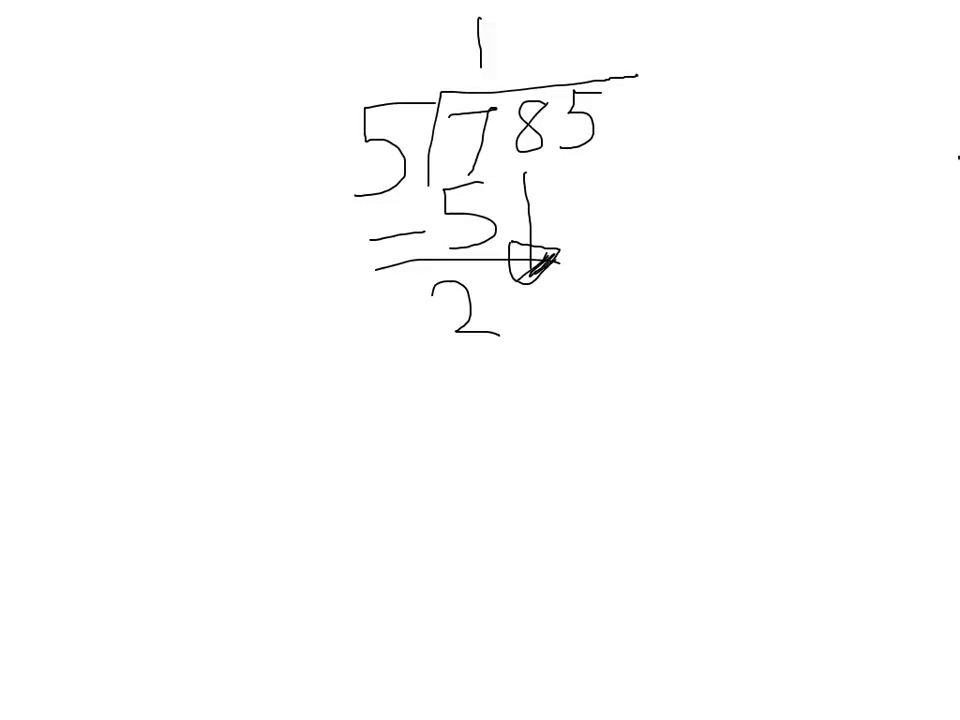
# Step: Bring down the 8 to make 28, add 5 to the quotient, and write −25 below
pyautogui.moveTo(525, 245); pyautogui.dragTo(550, 265)
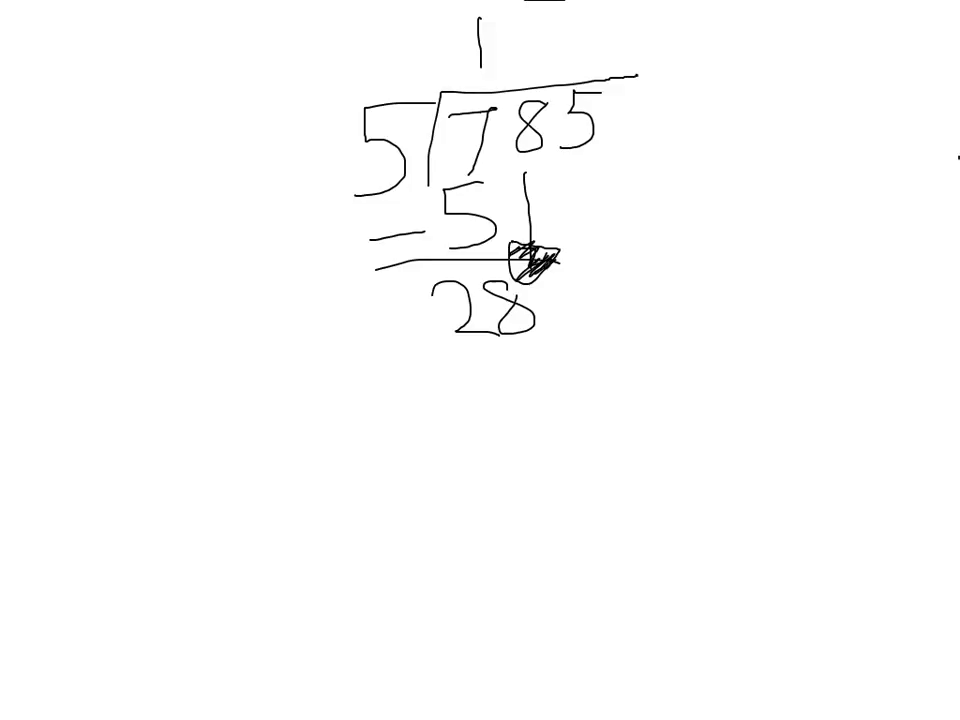
pyautogui.moveTo(530, 15); pyautogui.dragTo(555, 60)
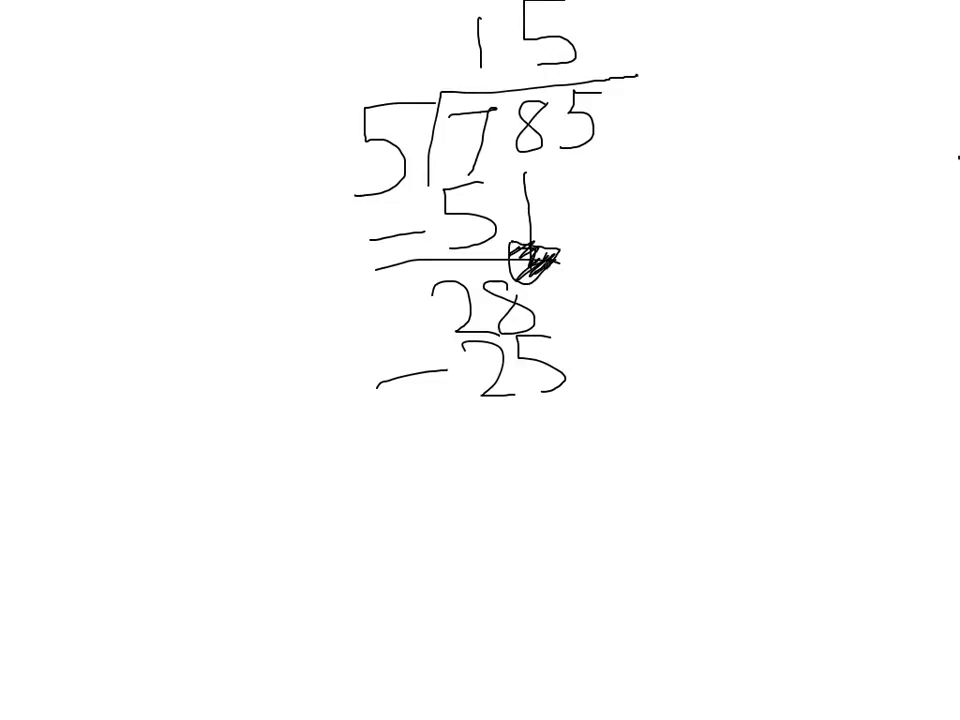
# Step: Rewrite the quotient above the division bar as a more compact 15
pyautogui.moveTo(430, 70); pyautogui.dragTo(620, 55)
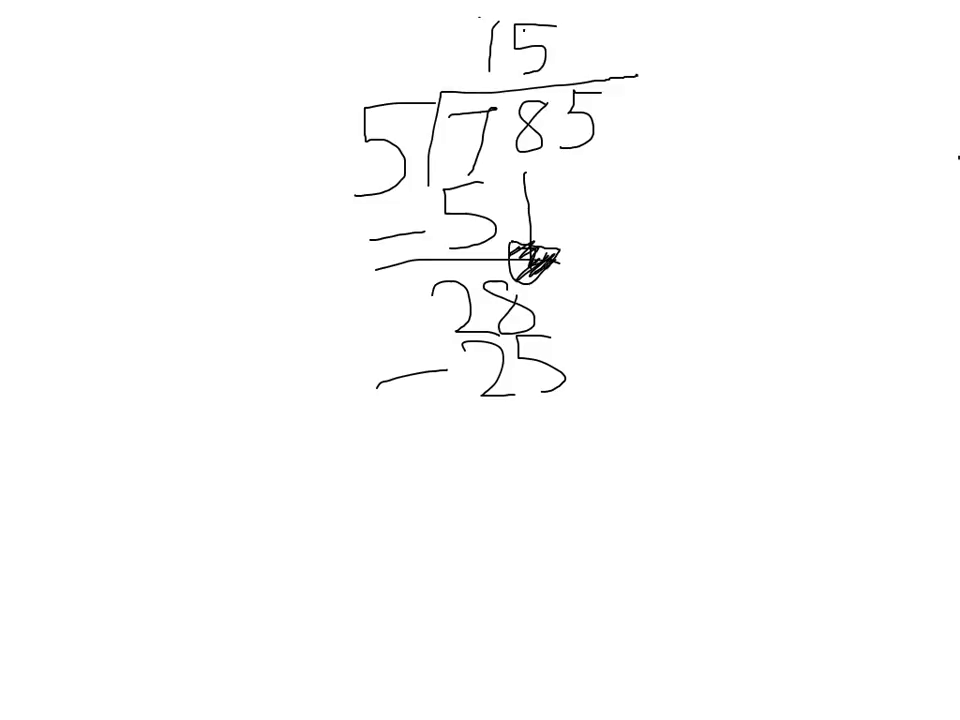
# Step: Draw the line under 25 leaving 3, bring down the last 5, and write 35
pyautogui.moveTo(340, 430); pyautogui.dragTo(585, 413)
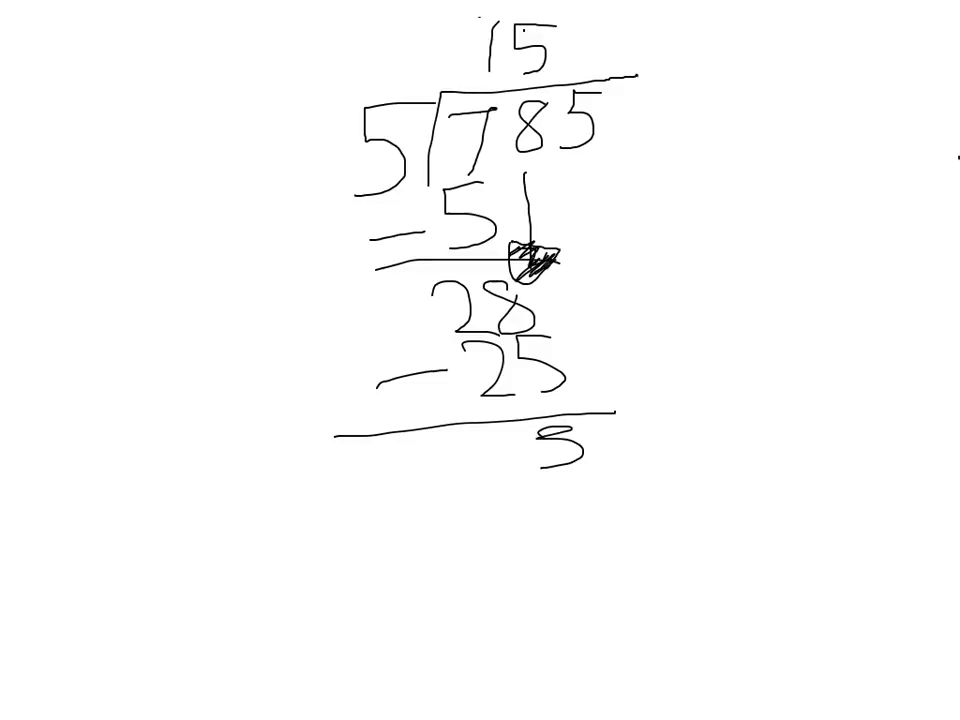
pyautogui.moveTo(500, 410); pyautogui.dragTo(495, 460)
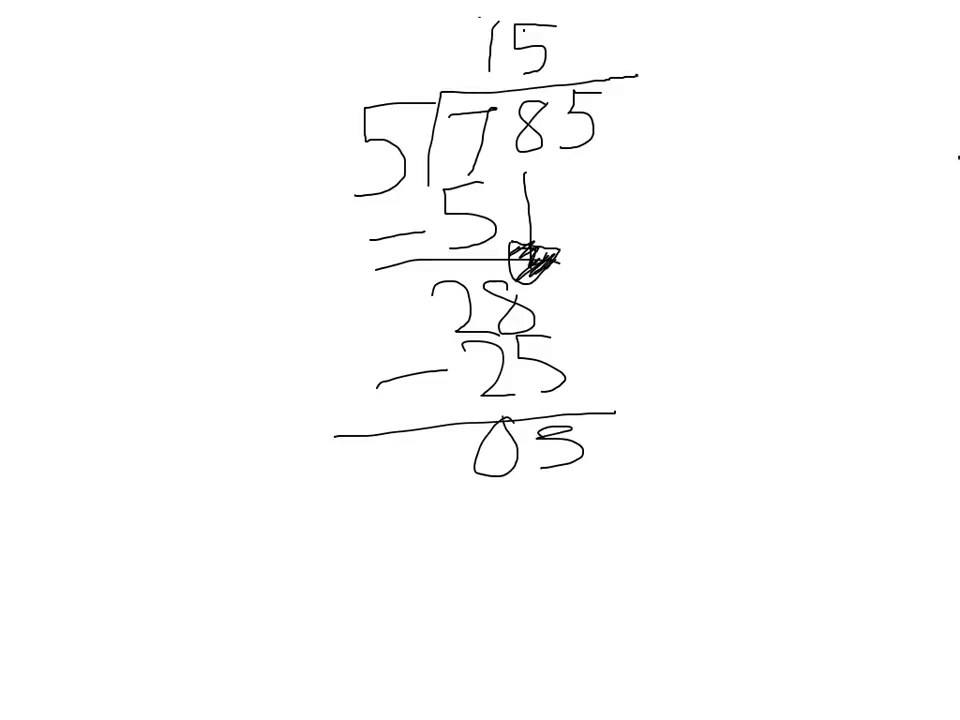
pyautogui.moveTo(578, 165); pyautogui.dragTo(578, 395)
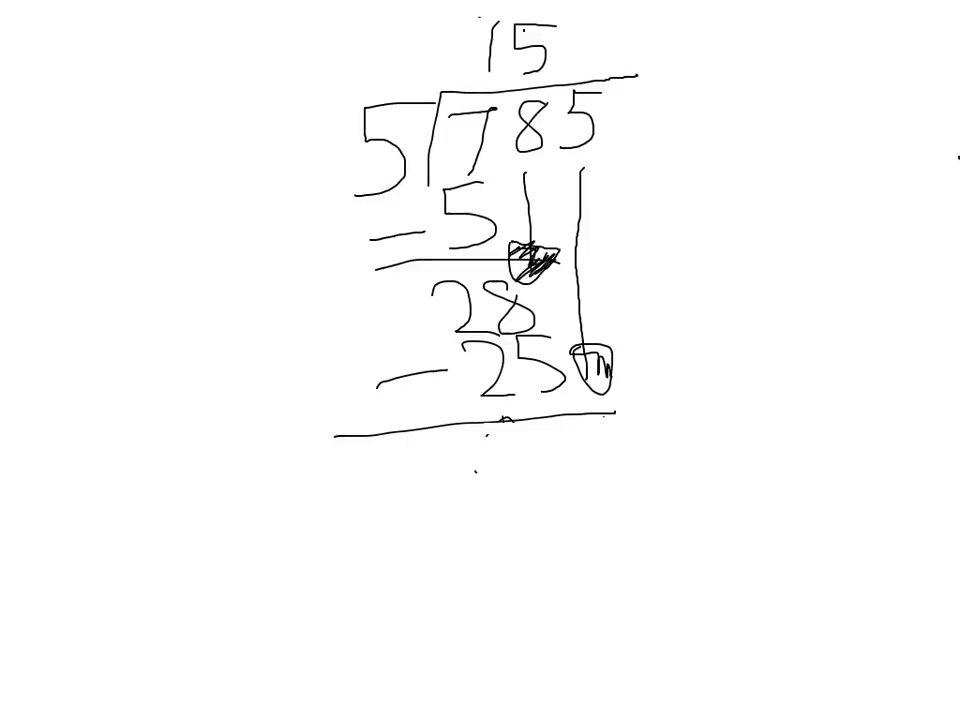
pyautogui.write('35')
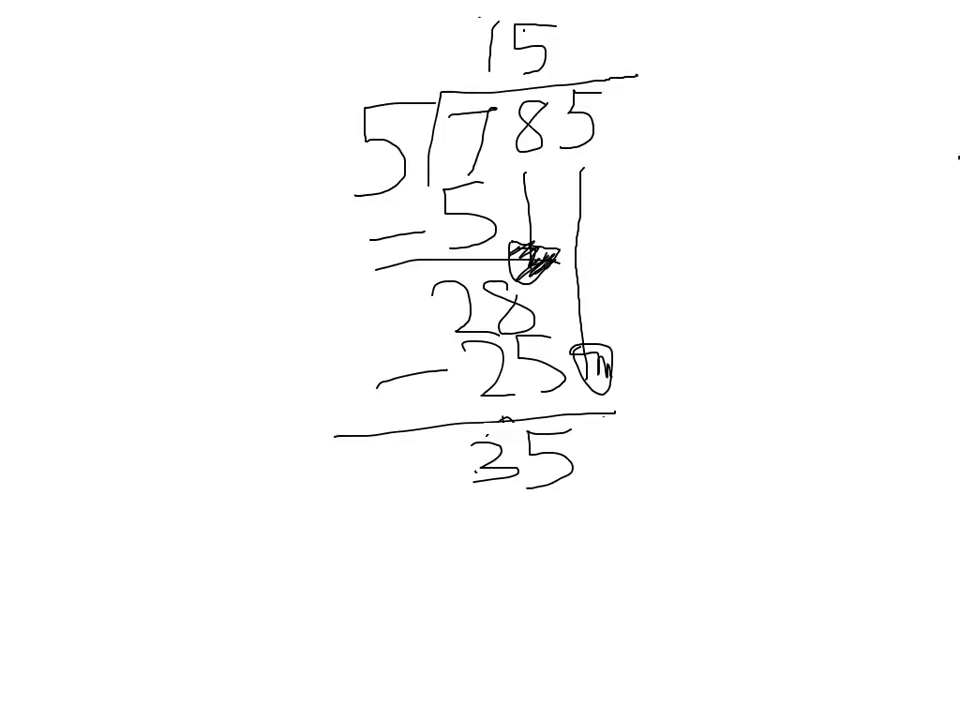